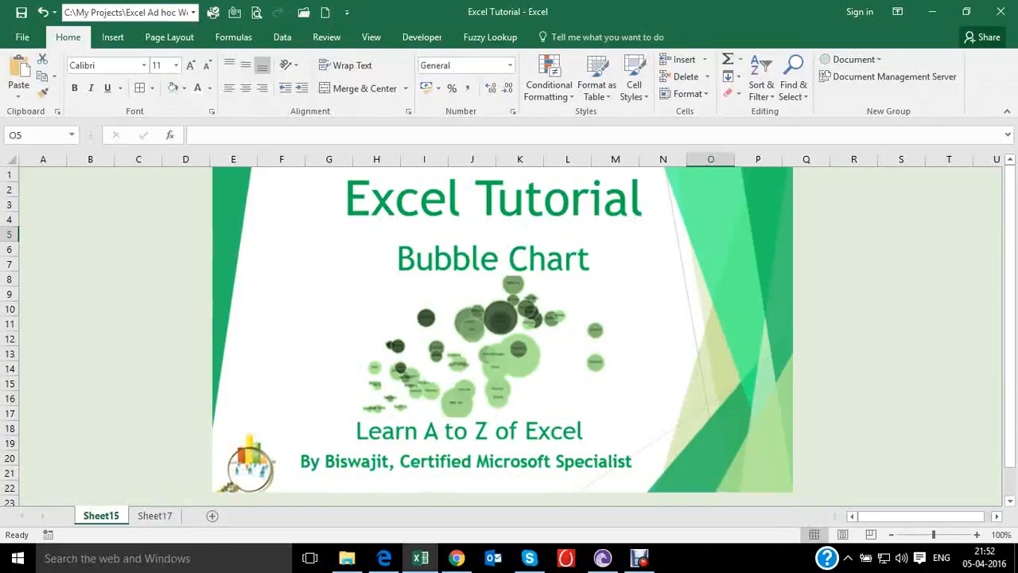
- Switch to Sheet17 with the cold-drink Sales, Marketing and Forecast table
{"action": "left_click", "coordinate": [156, 516]}
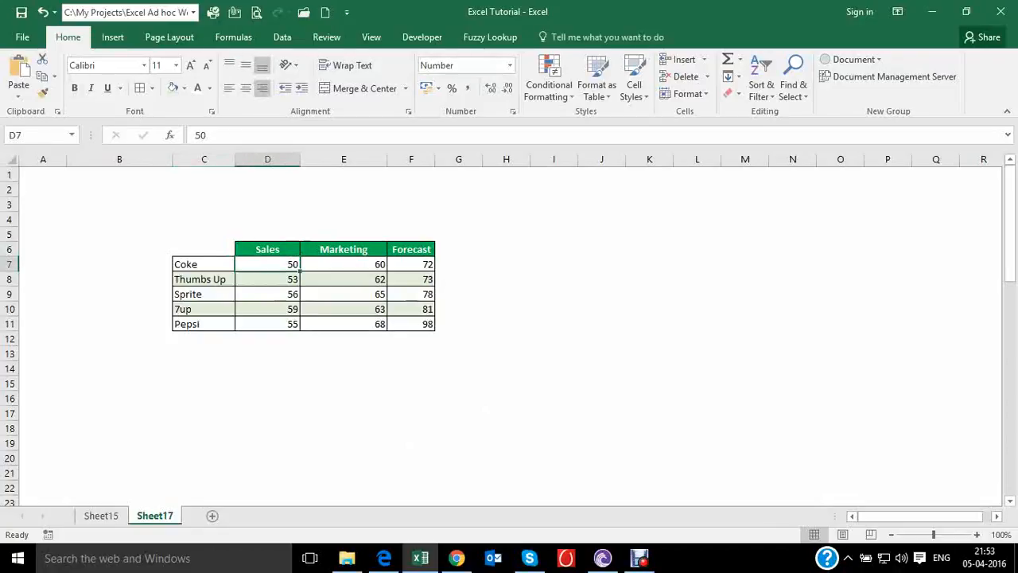
- Insert a bubble chart from the figures in D7:F11, then deselect it
{"action": "left_click_drag", "start_coordinate": [267, 263], "coordinate": [411, 324]}
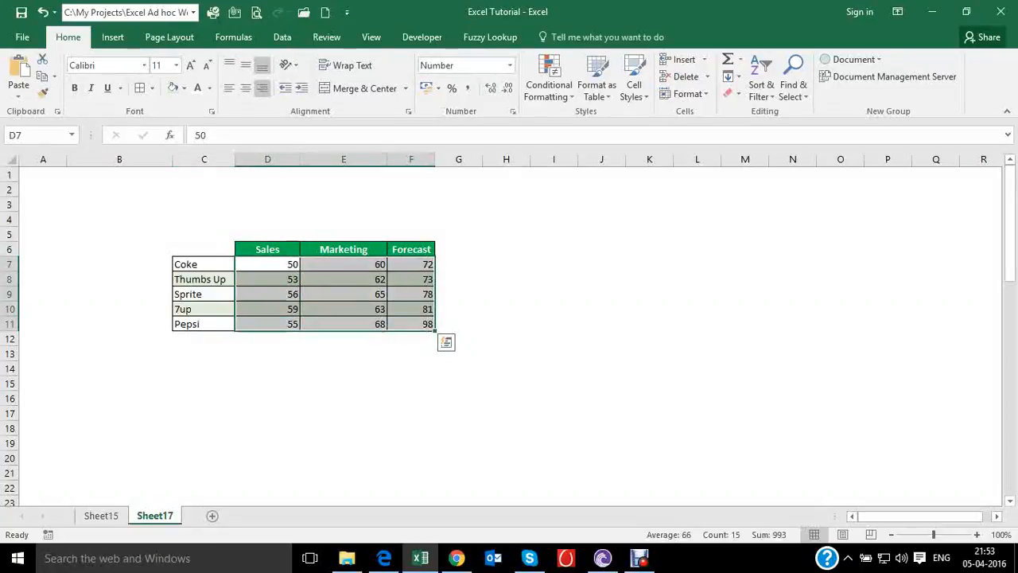
{"action": "left_click", "coordinate": [112, 36]}
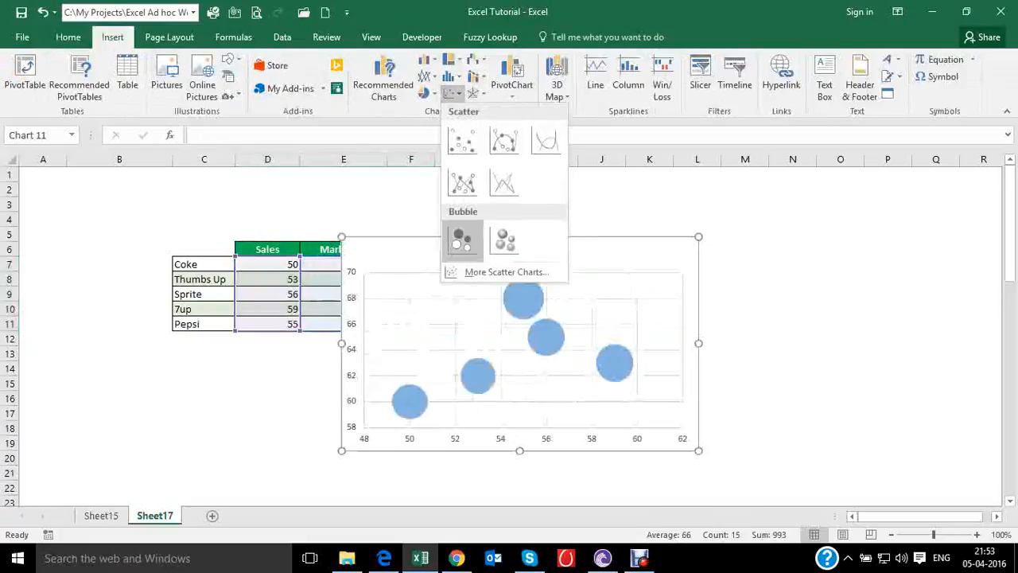
{"action": "left_click", "coordinate": [462, 241]}
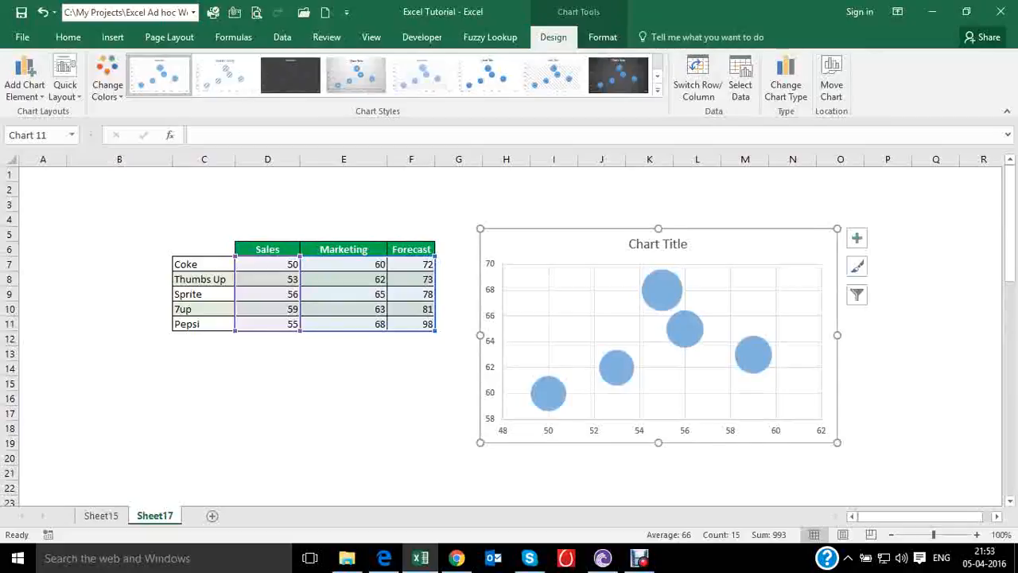
{"action": "left_click", "coordinate": [458, 413]}
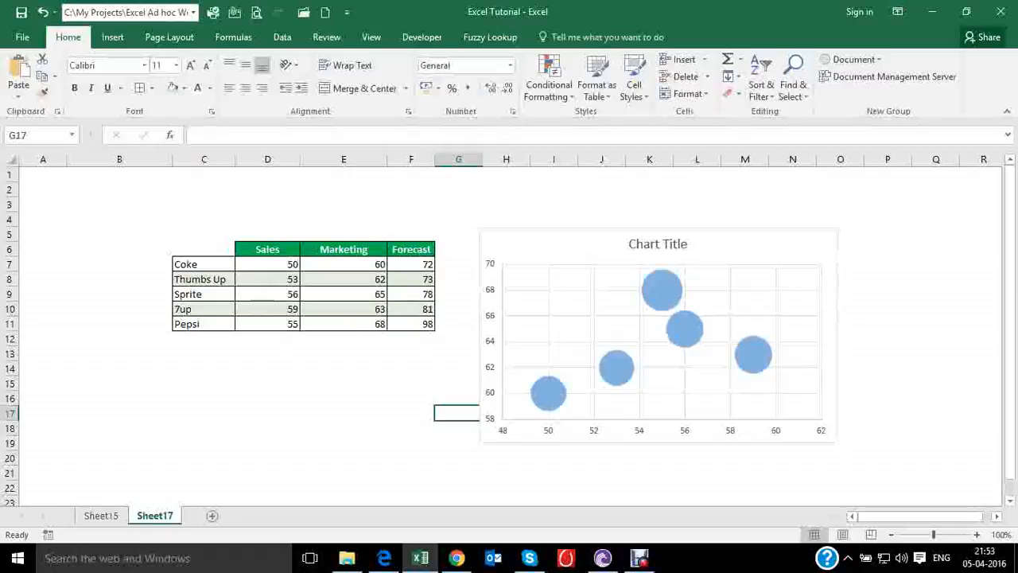
{"action": "mouse_move", "coordinate": [634, 246]}
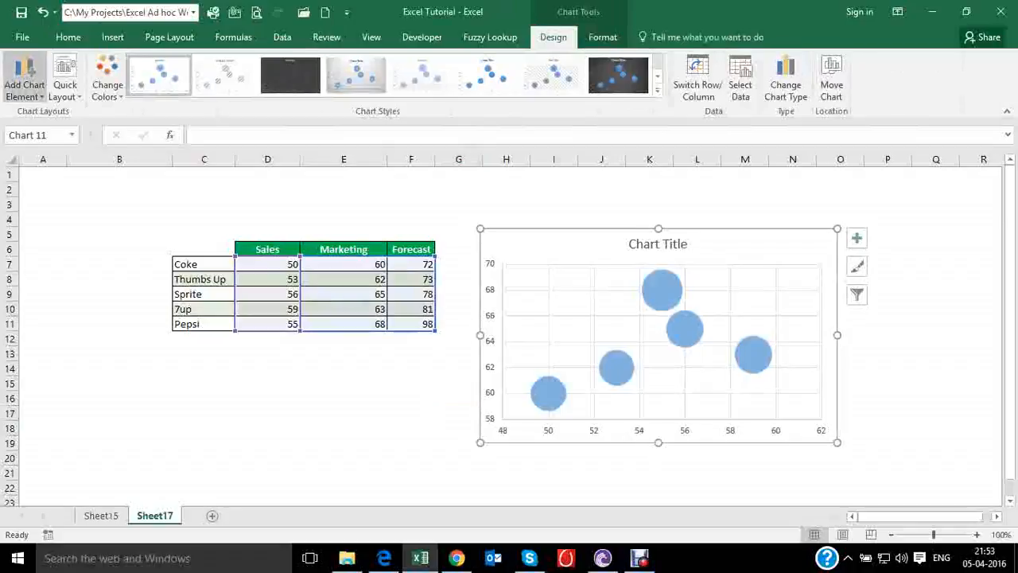
- Add Center data labels to the bubble chart via Add Chart Element
{"action": "left_click", "coordinate": [24, 75]}
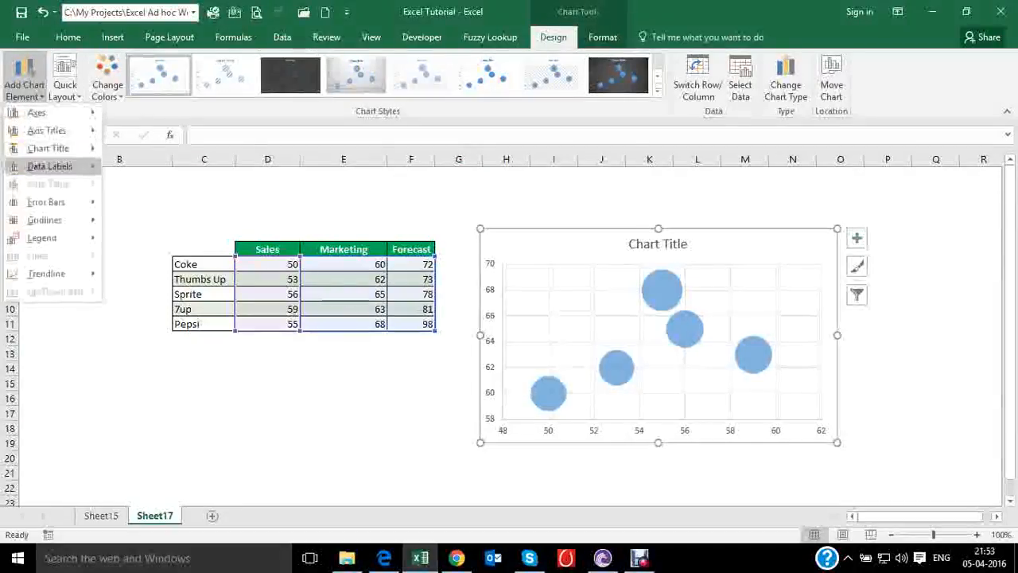
{"action": "left_click", "coordinate": [49, 167]}
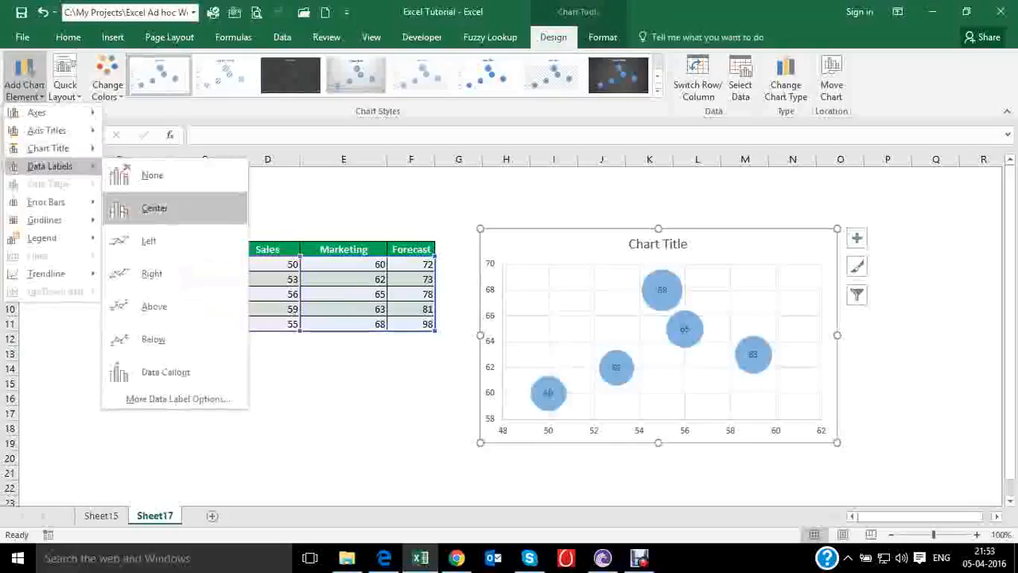
{"action": "left_click", "coordinate": [154, 306]}
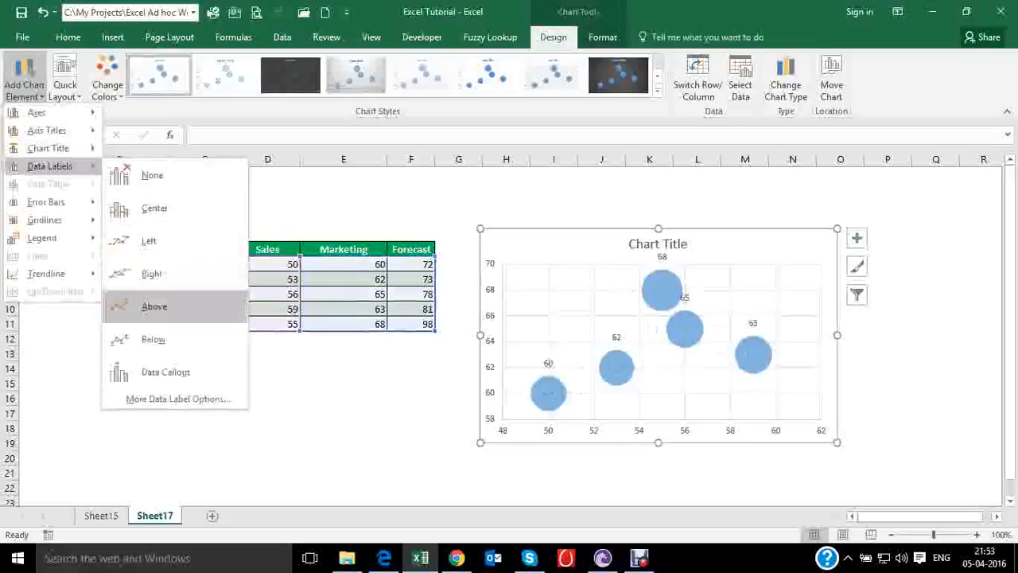
{"action": "left_click", "coordinate": [154, 207]}
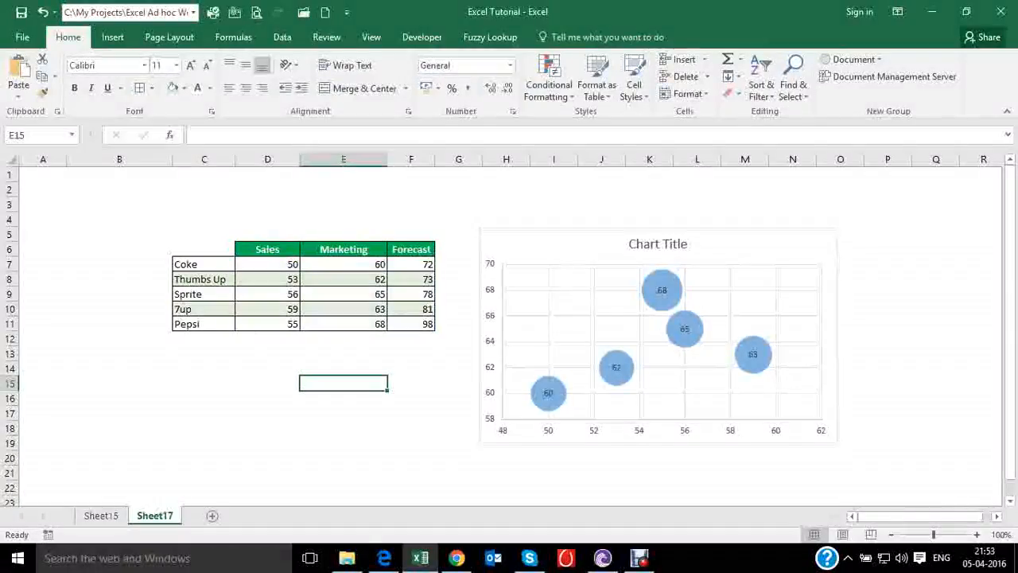
{"action": "mouse_move", "coordinate": [684, 329]}
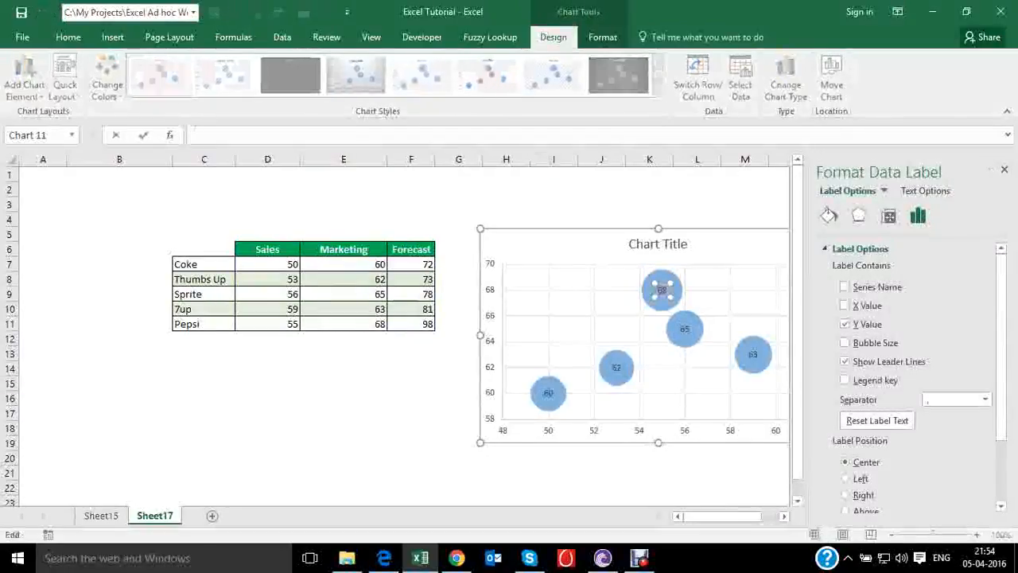
- Link the top bubble's label to cell C11 so it reads 'Pepsi'
{"action": "left_click", "coordinate": [204, 323]}
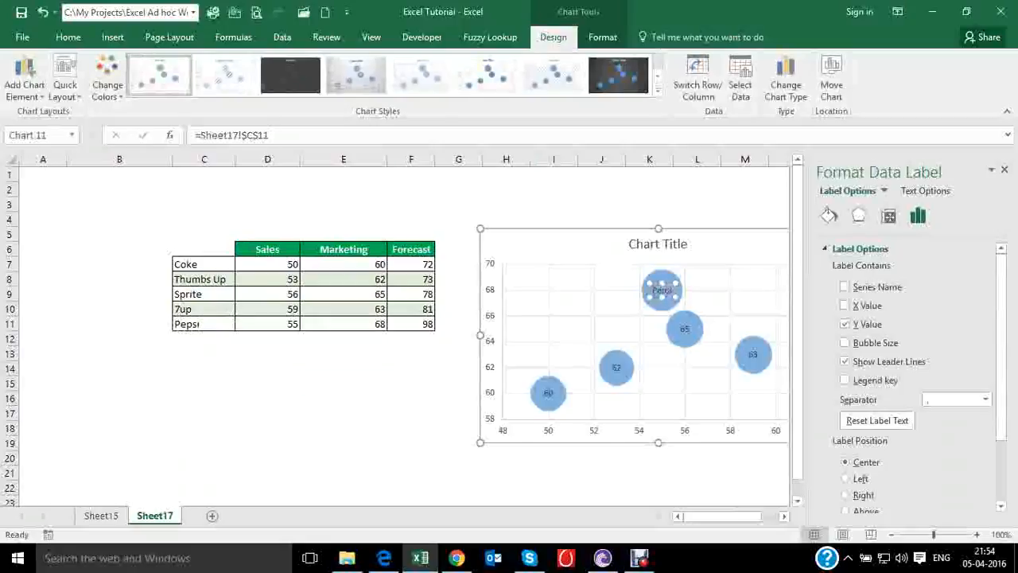
{"action": "left_click", "coordinate": [343, 367]}
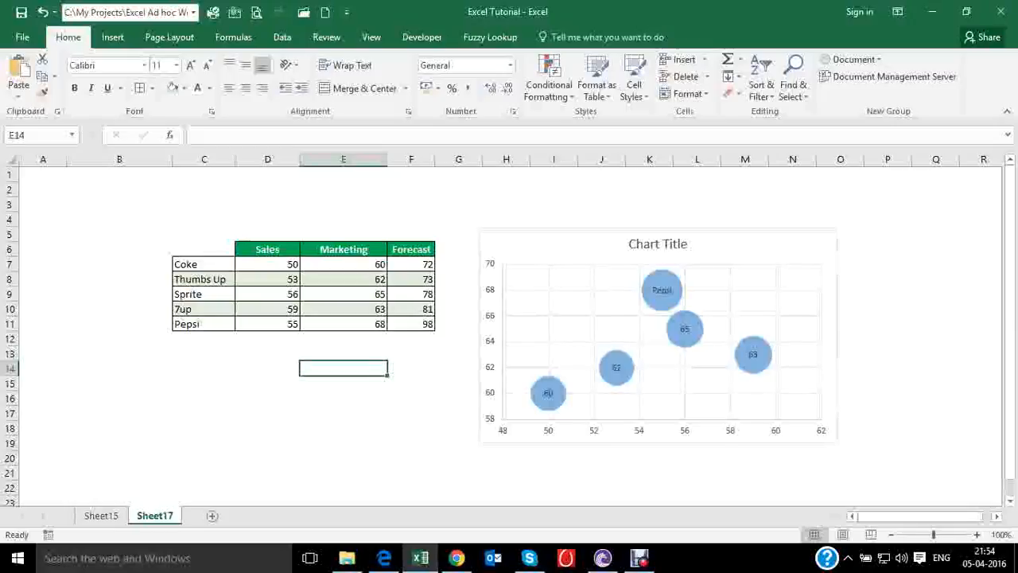
- Scroll down to the three example bubble charts and select an empty cell
{"action": "scroll", "scroll_direction": "down", "scroll_amount": 3}
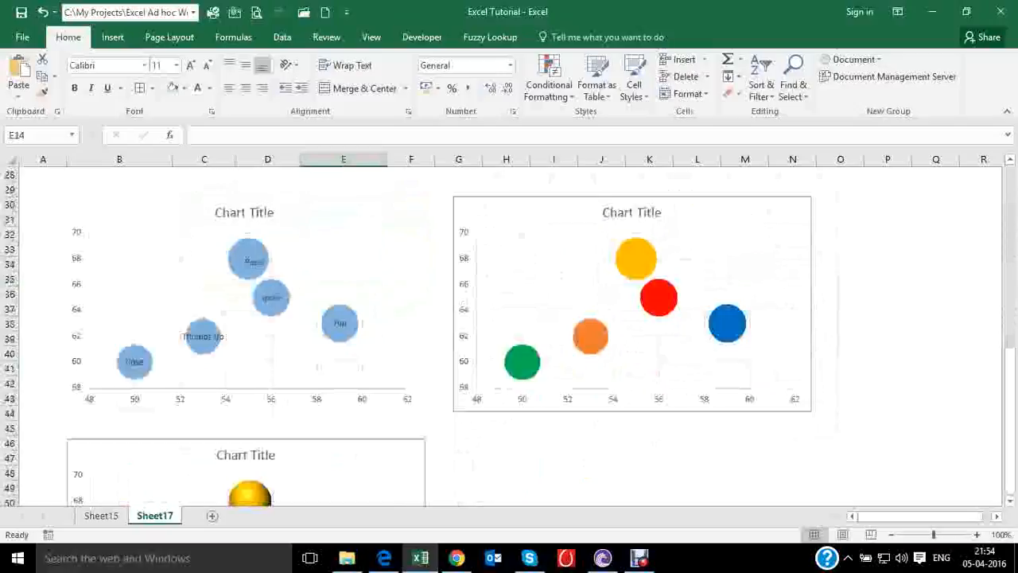
{"action": "scroll", "scroll_direction": "down", "scroll_amount": 3}
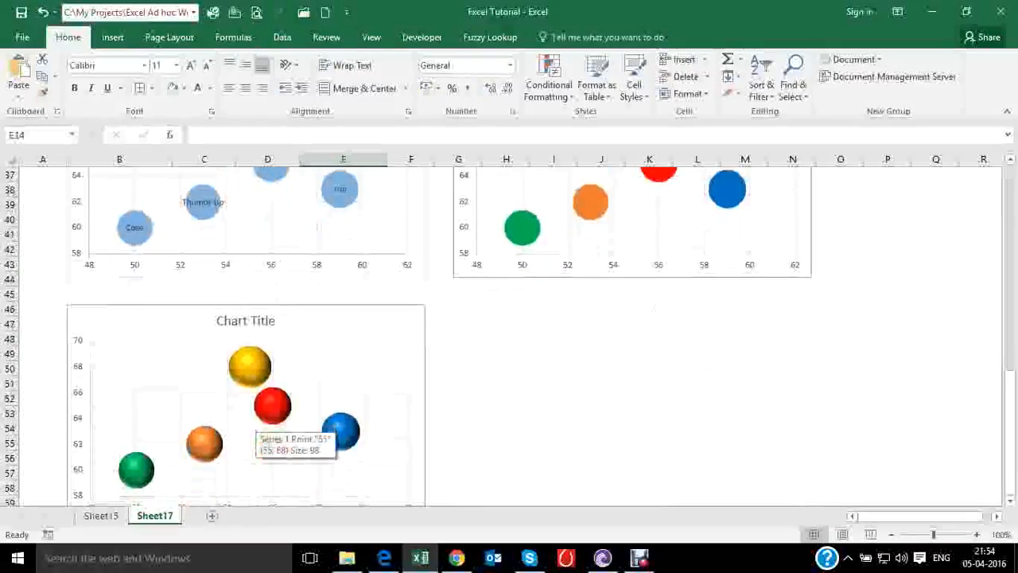
{"action": "mouse_move", "coordinate": [314, 418]}
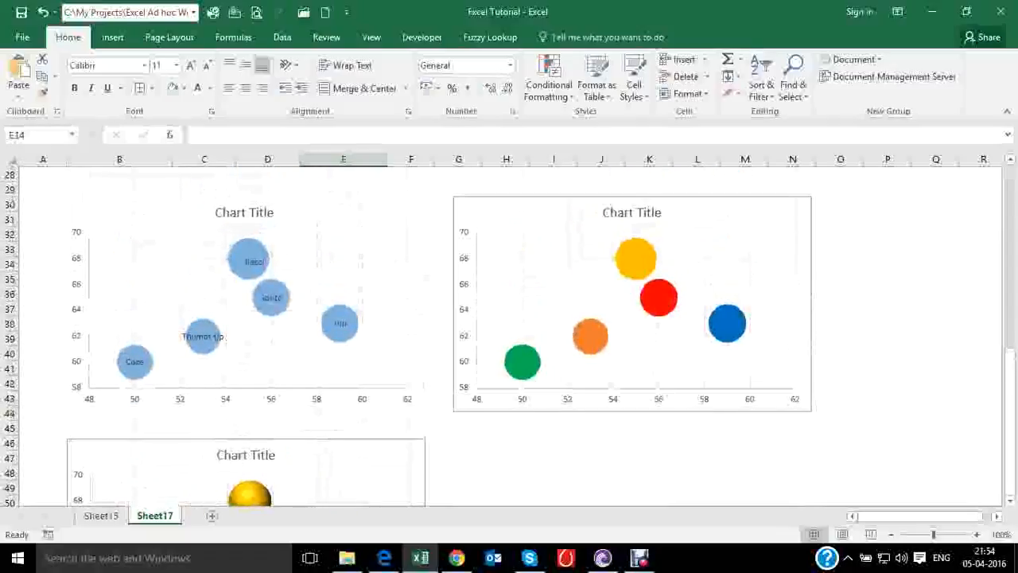
{"action": "scroll", "scroll_direction": "down", "scroll_amount": 3}
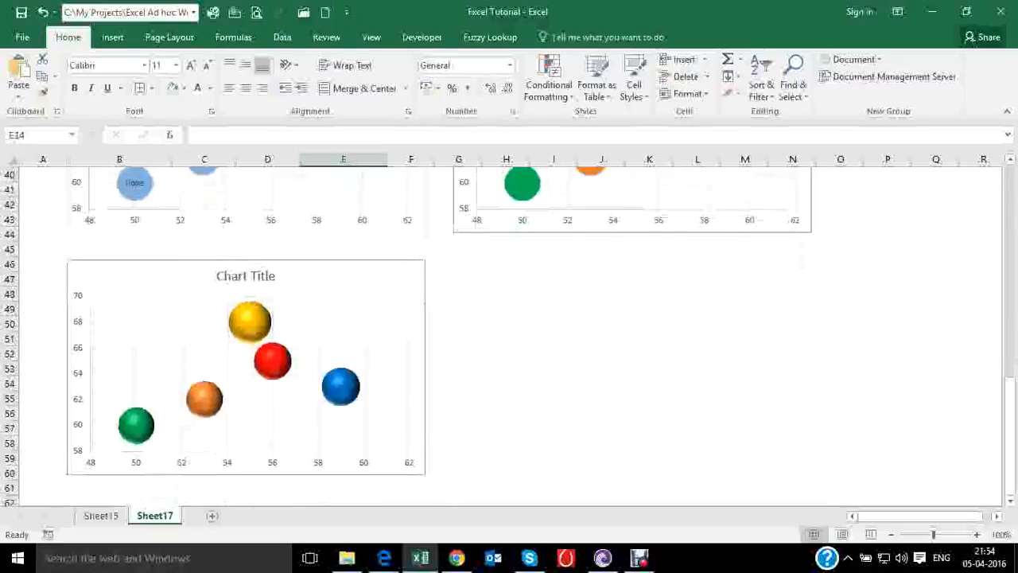
{"action": "left_click", "coordinate": [458, 412]}
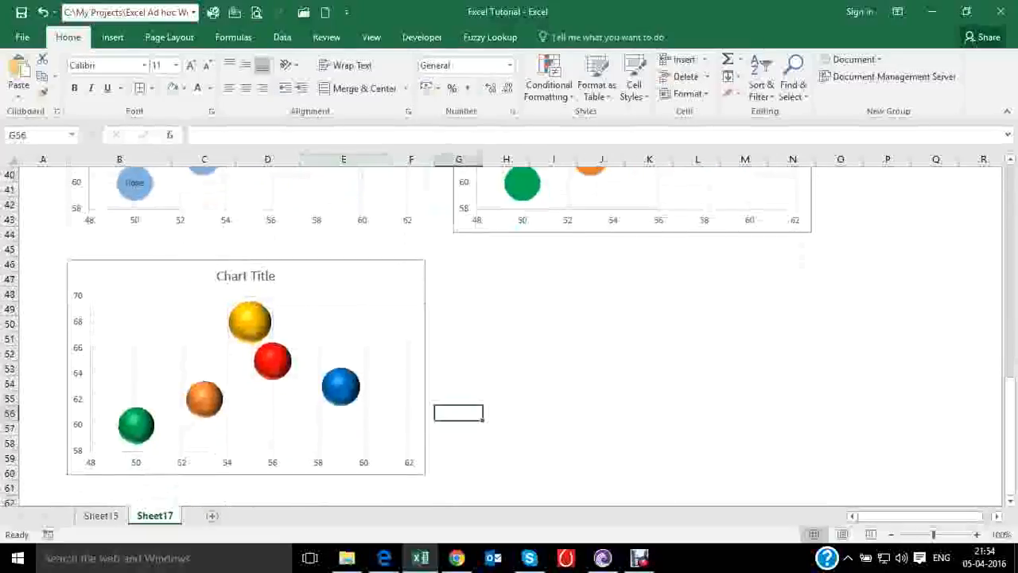